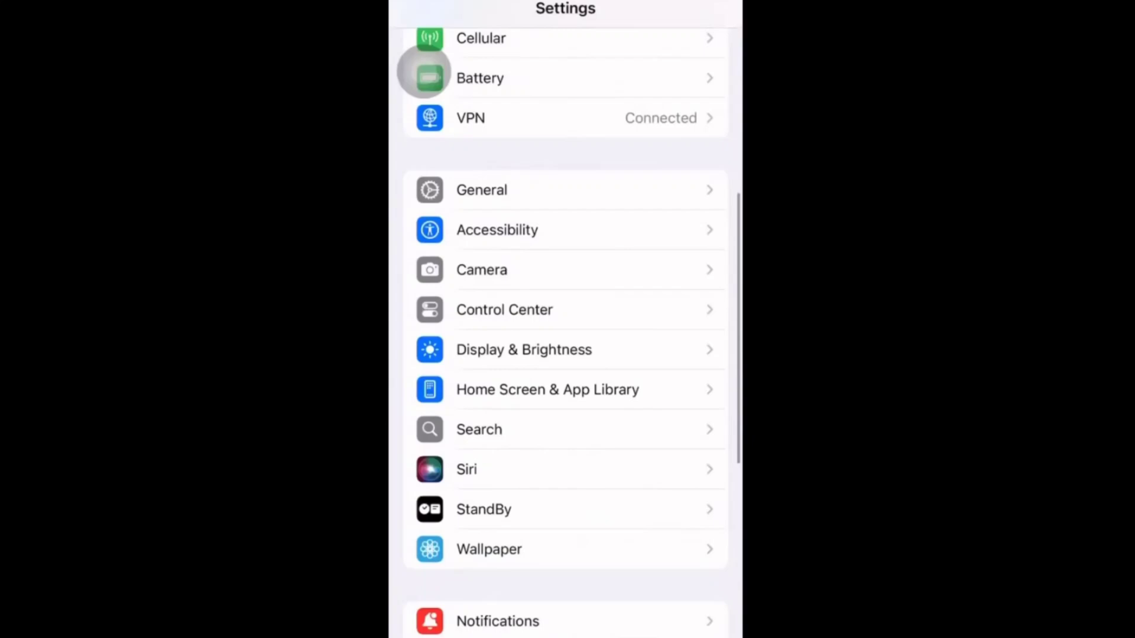
Navigate through Accessibility and Touch to reach the AssistiveTouch page.
{"action": "left_click", "coordinate": [498, 230]}
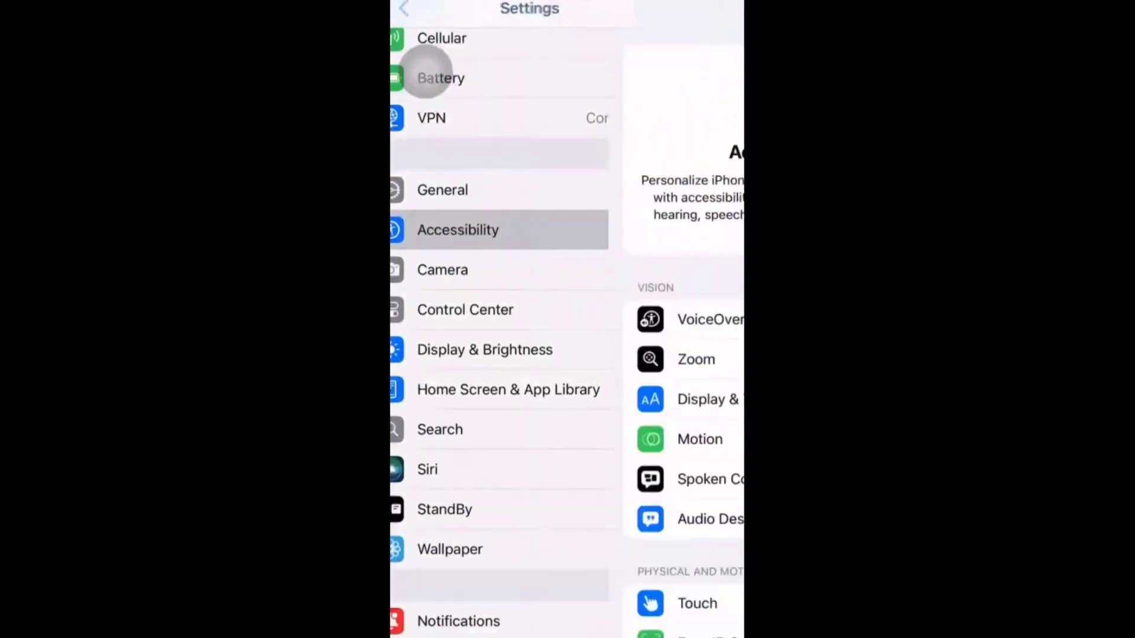
{"action": "left_click", "coordinate": [695, 603]}
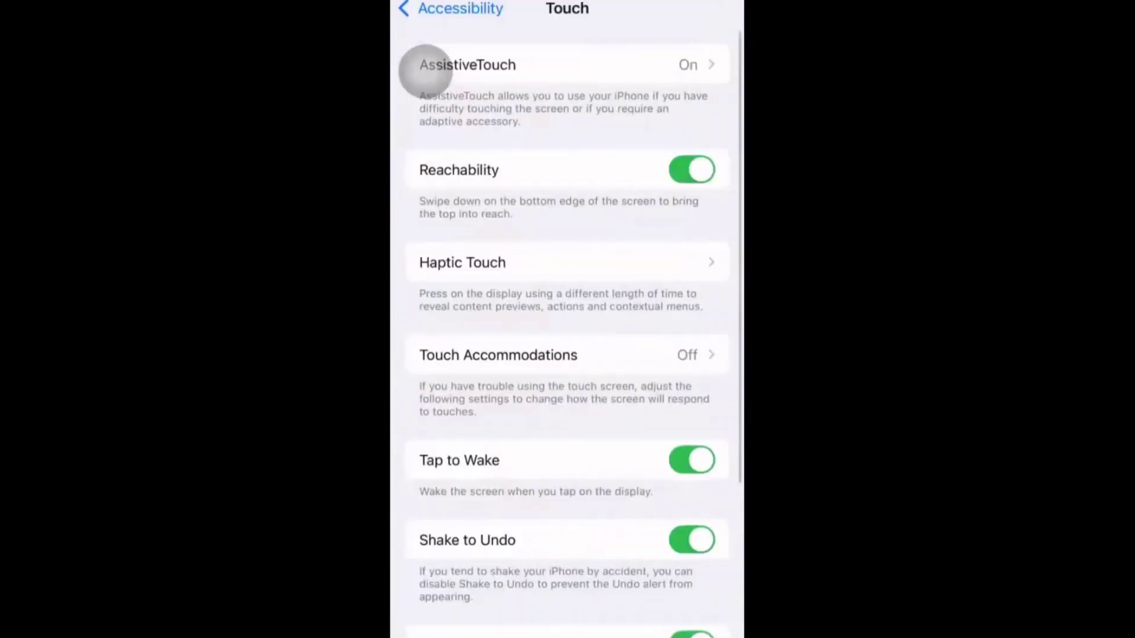
{"action": "scroll", "scroll_direction": "down", "scroll_amount": 3}
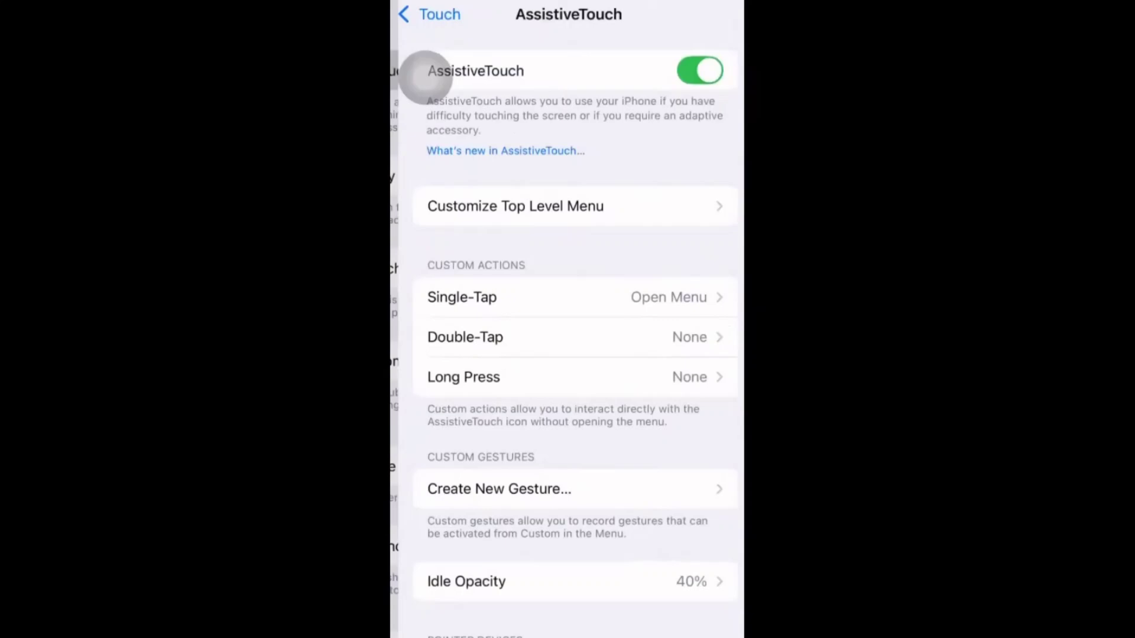
Enter Customize Top Level Menu and add a slot for one more icon.
{"action": "left_click", "coordinate": [515, 206]}
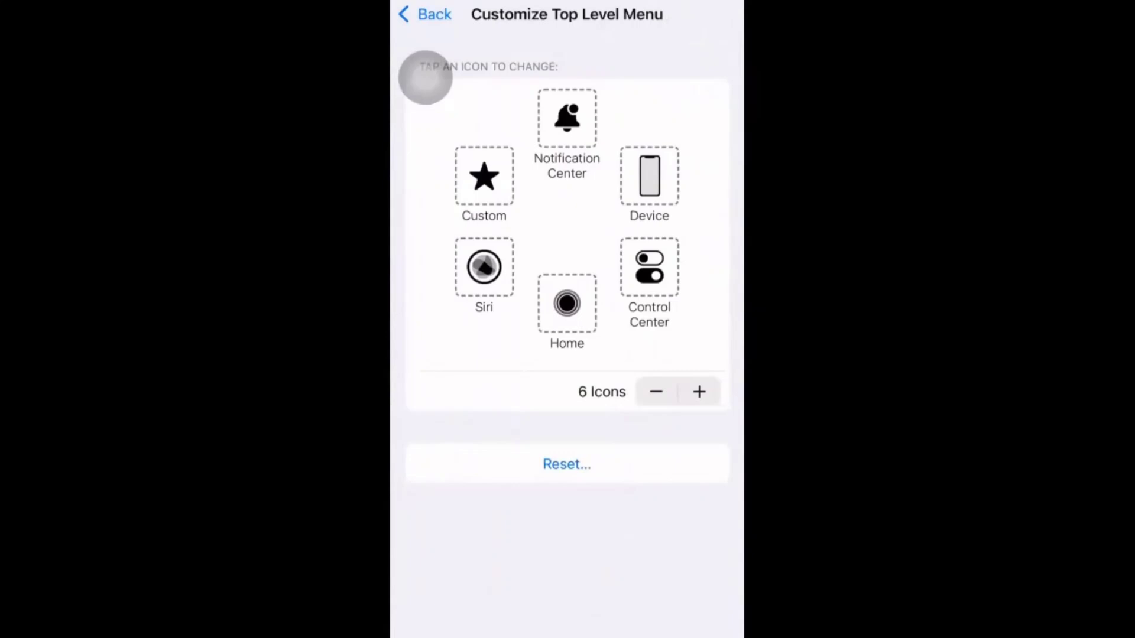
{"action": "mouse_move", "coordinate": [431, 78]}
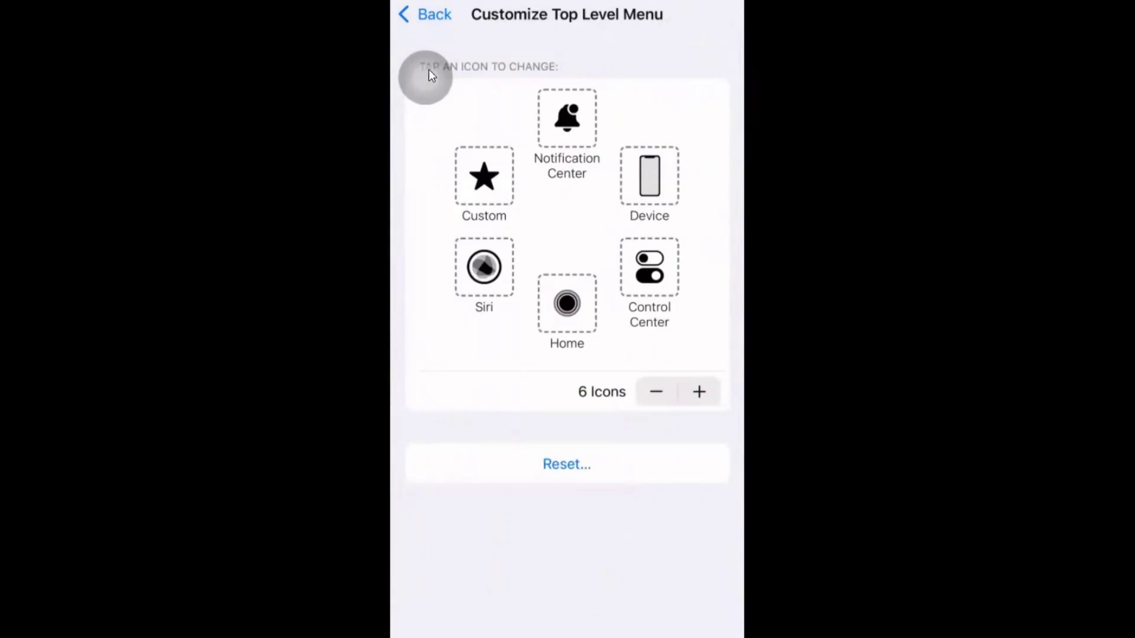
{"action": "mouse_move", "coordinate": [688, 342]}
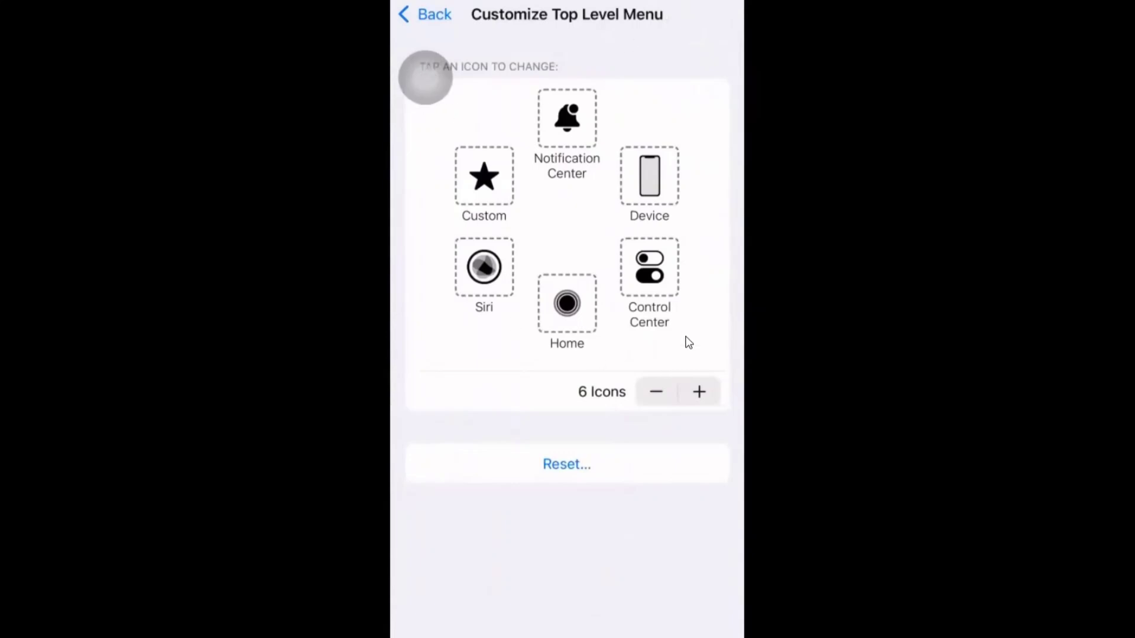
{"action": "mouse_move", "coordinate": [519, 257]}
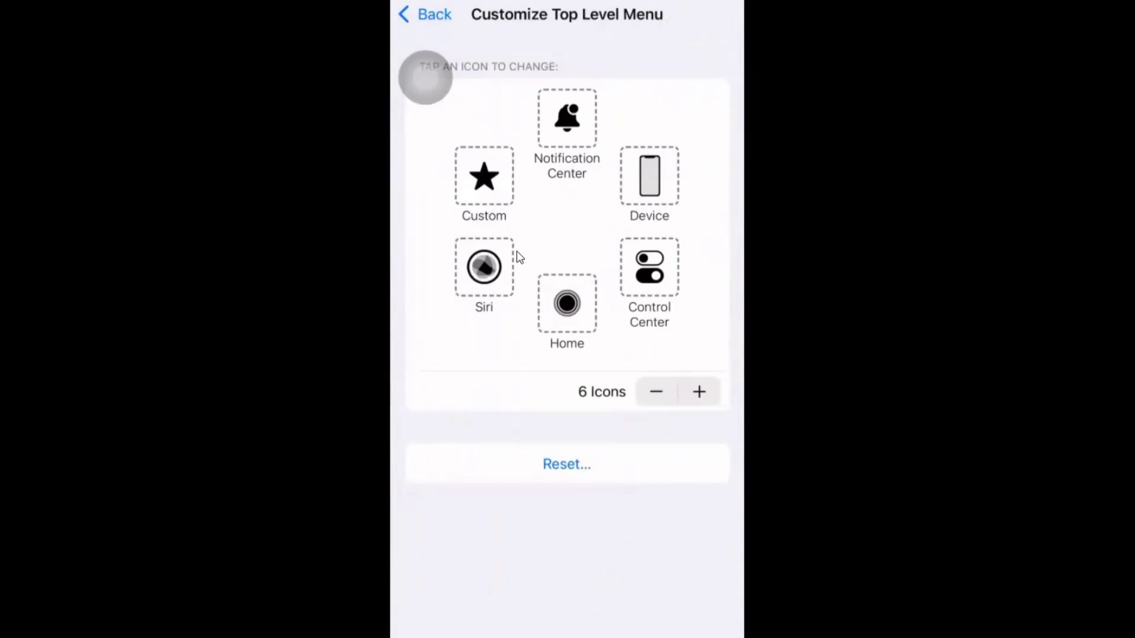
{"action": "mouse_move", "coordinate": [685, 397]}
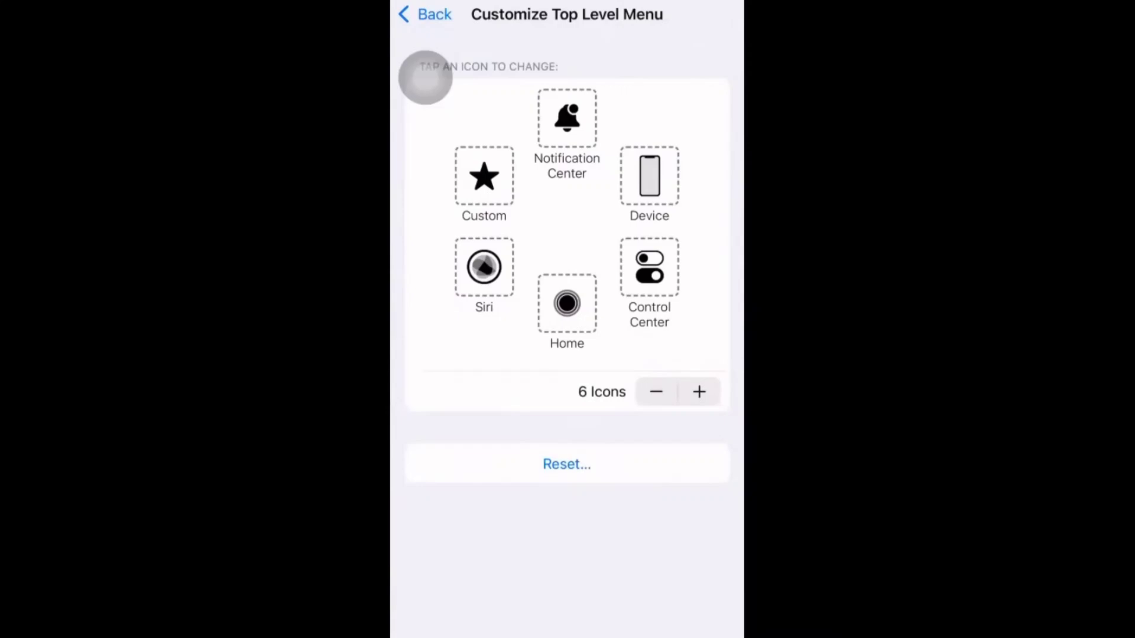
{"action": "left_click", "coordinate": [484, 175]}
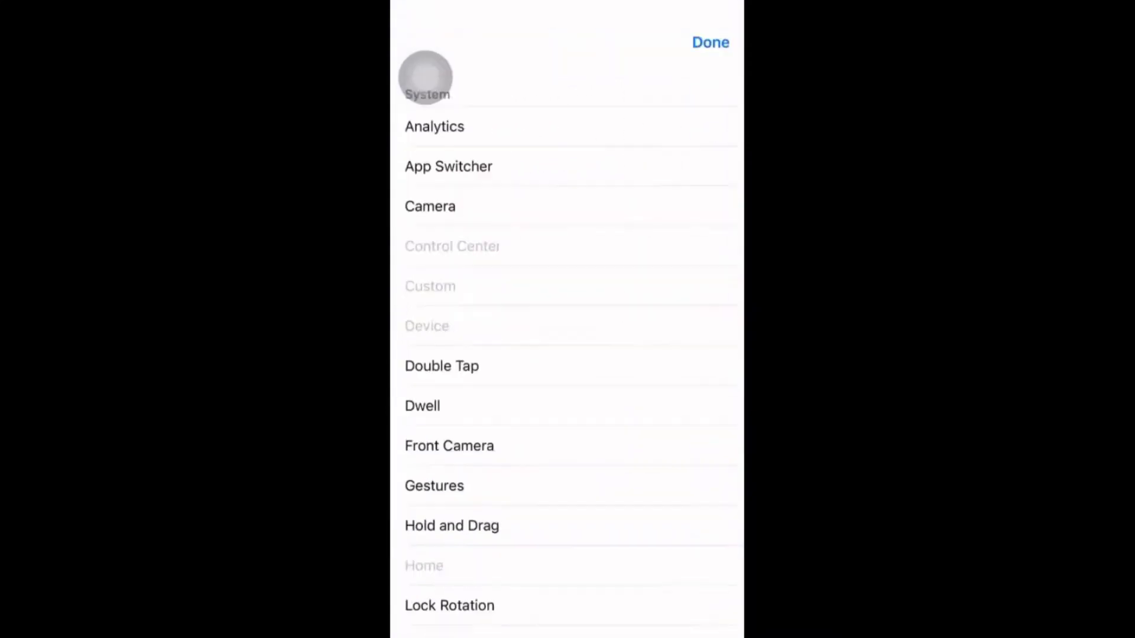
Choose Tap from the action list as the menu's seventh icon.
{"action": "scroll", "scroll_direction": "down", "scroll_amount": 3}
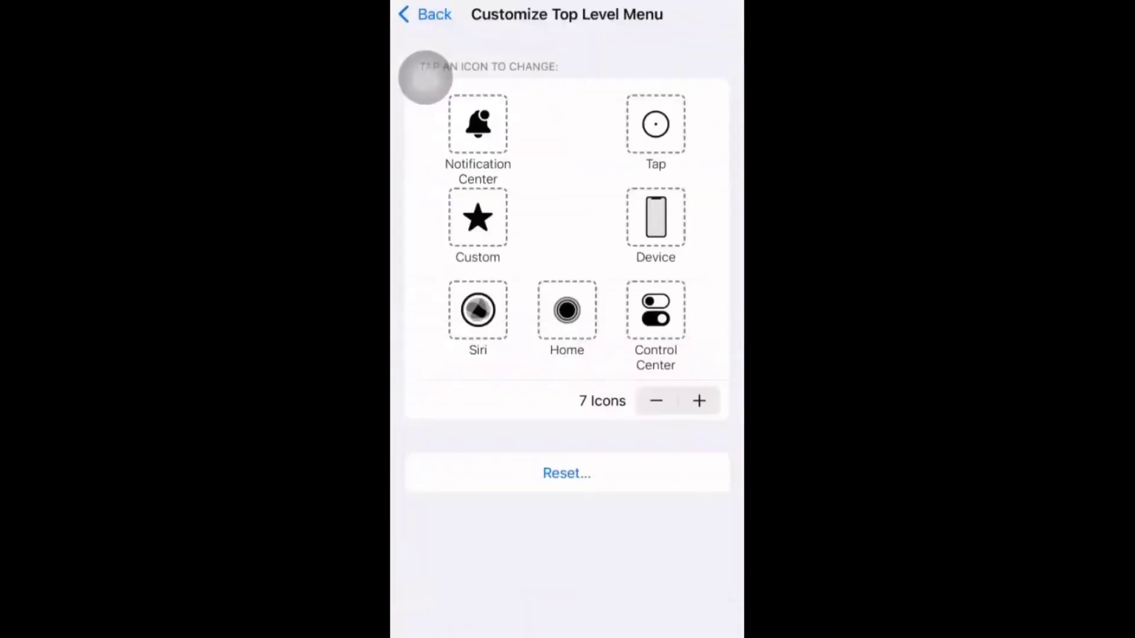
Go back to the main AssistiveTouch settings page.
{"action": "left_click", "coordinate": [424, 14]}
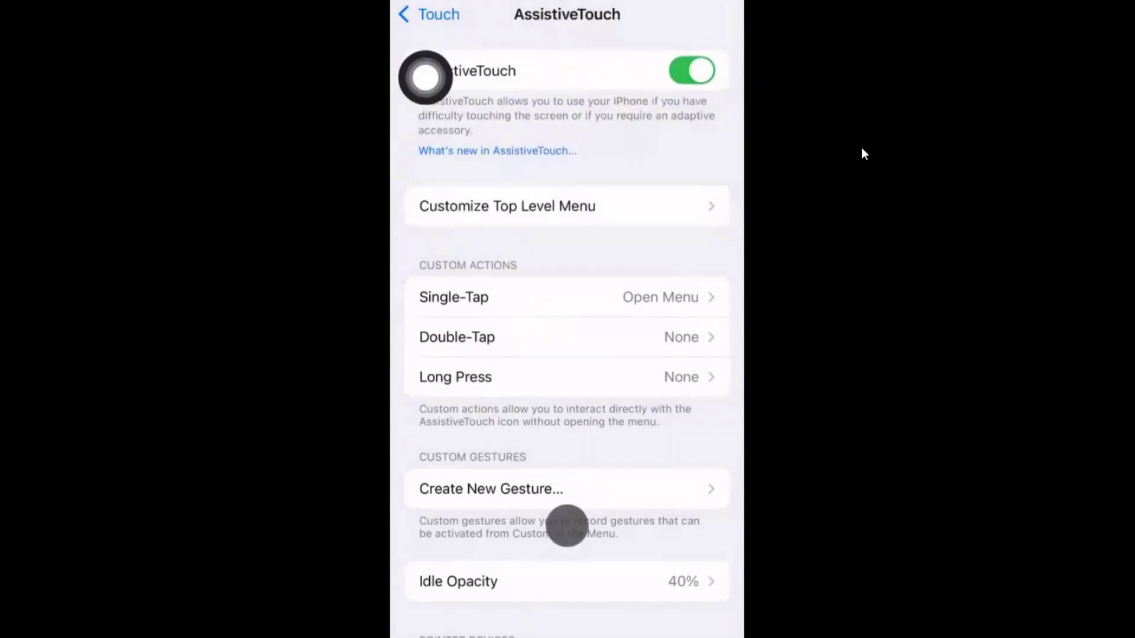
{"action": "mouse_move", "coordinate": [556, 471]}
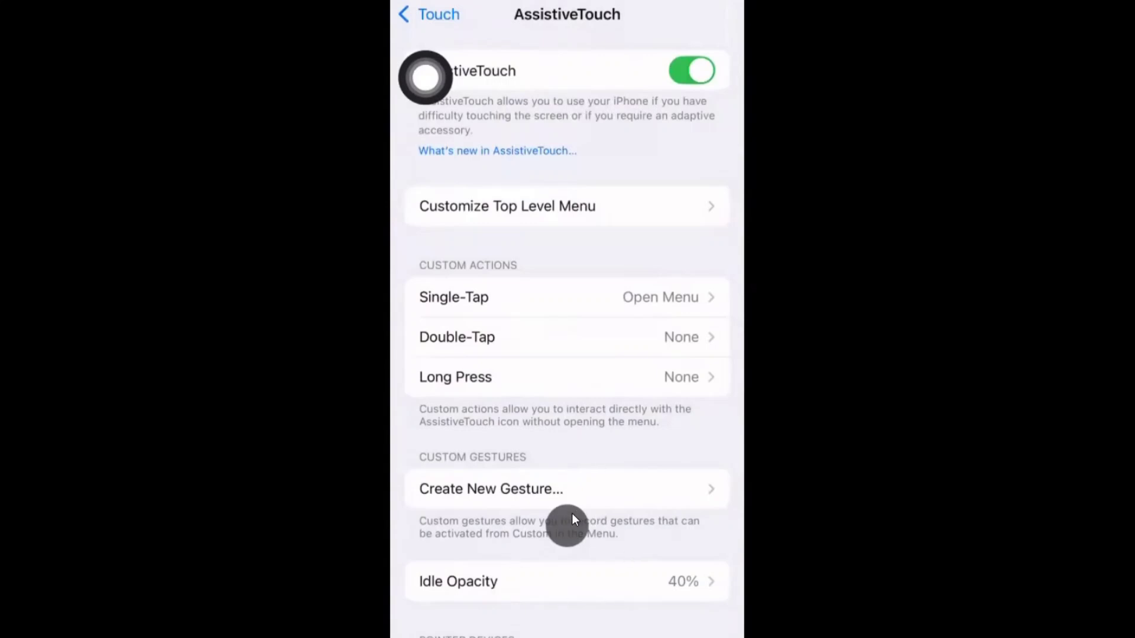
{"action": "mouse_move", "coordinate": [574, 519]}
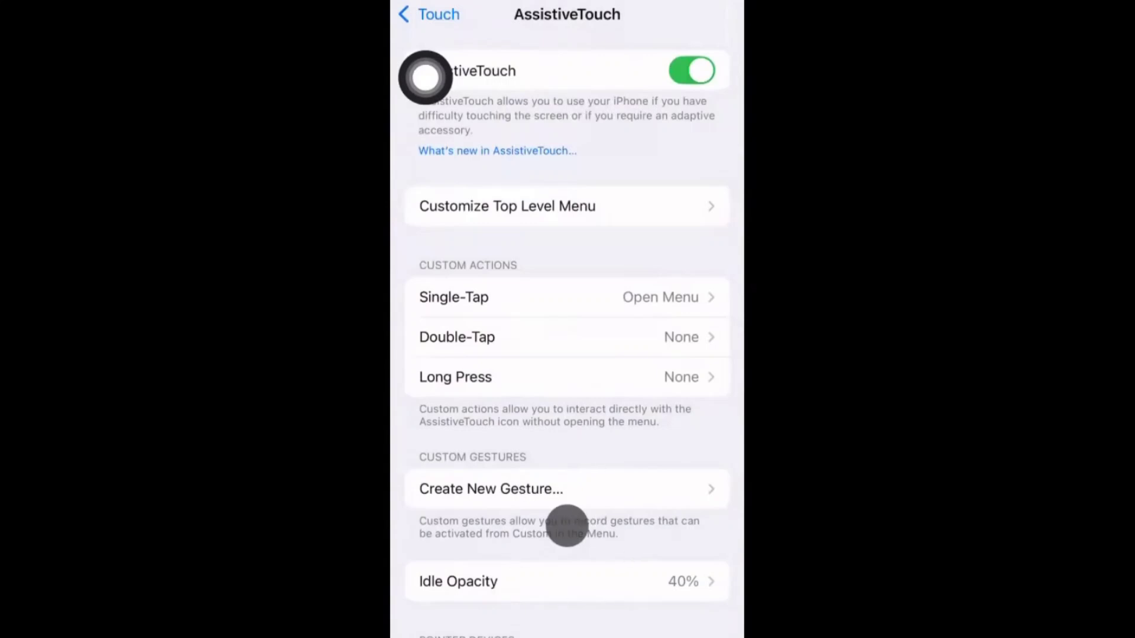
Return to the Settings root and briefly visit a page to see taps shown as circles.
{"action": "left_click", "coordinate": [428, 14]}
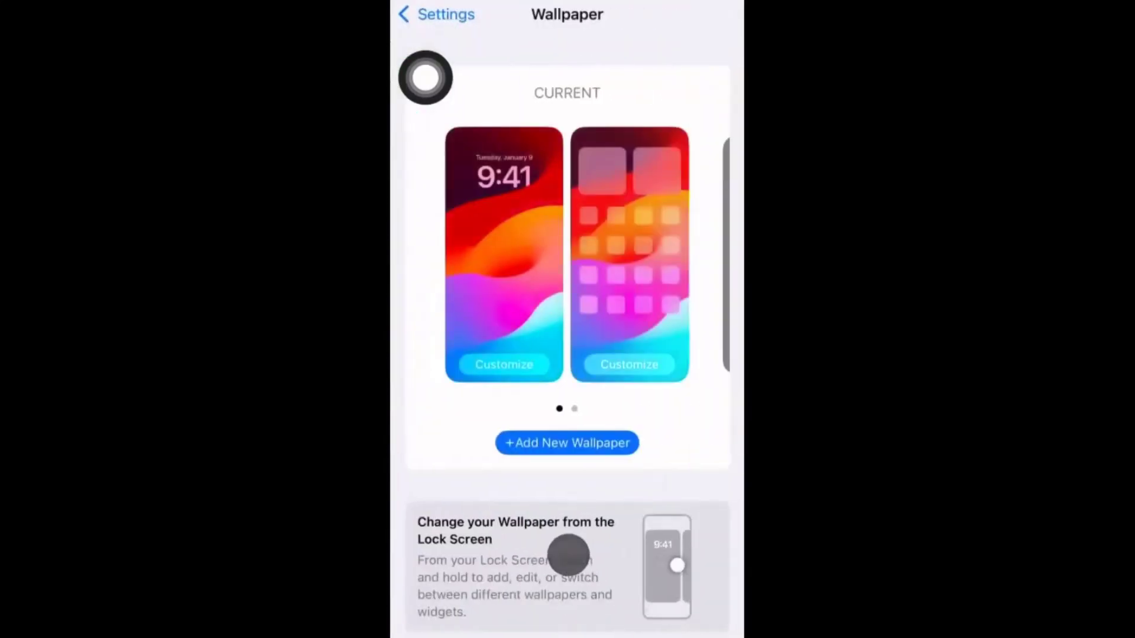
{"action": "left_click", "coordinate": [435, 13]}
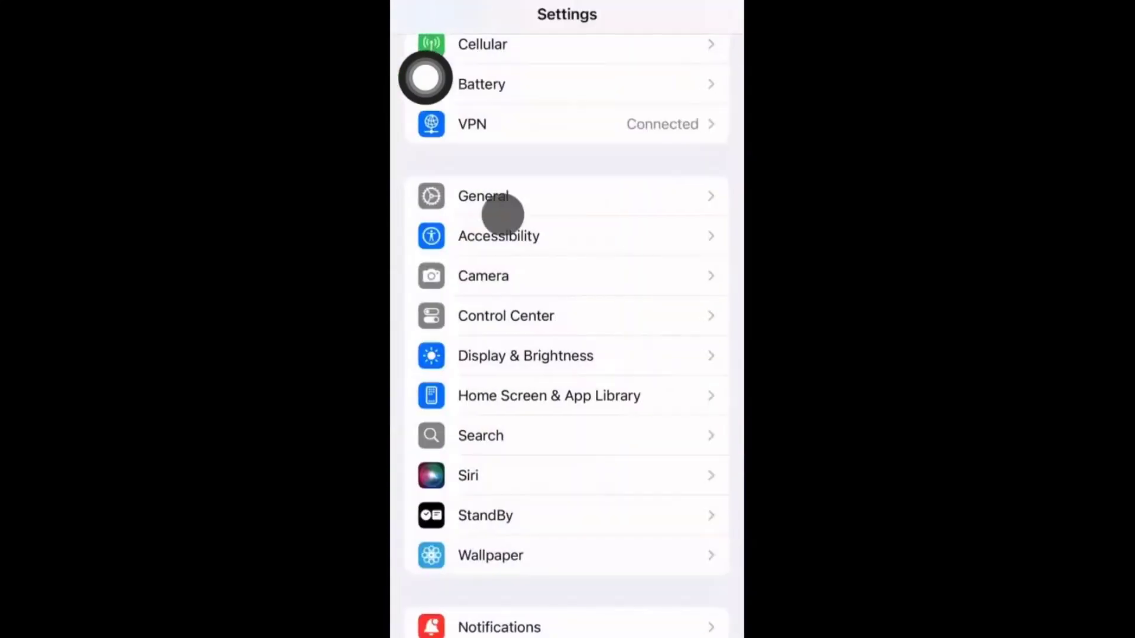
{"action": "left_click", "coordinate": [468, 475]}
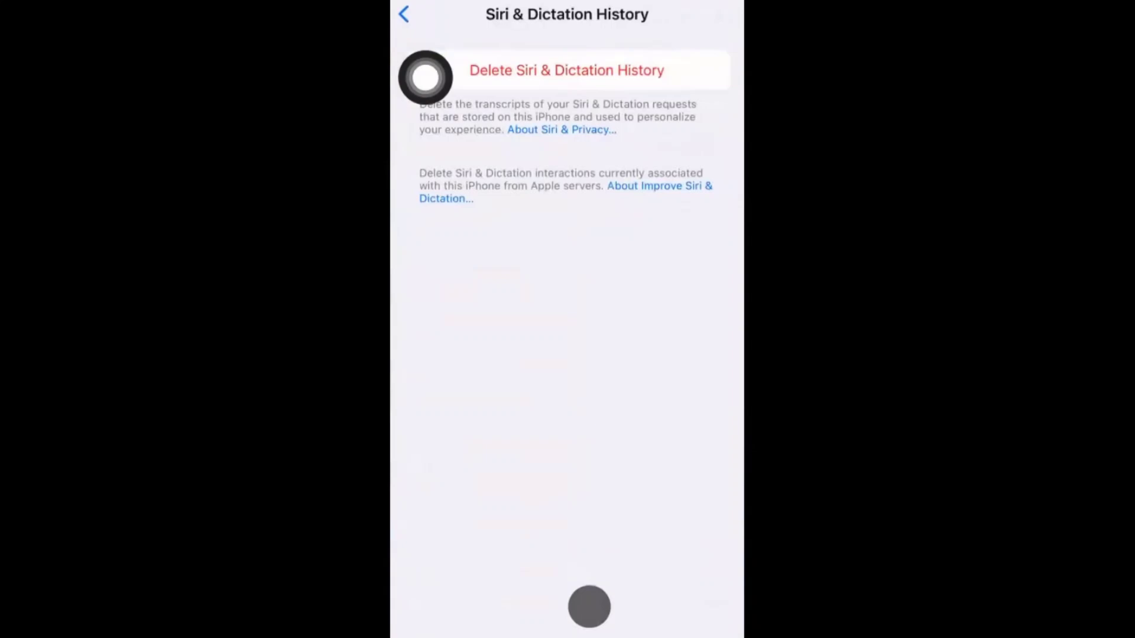
{"action": "left_click", "coordinate": [404, 14]}
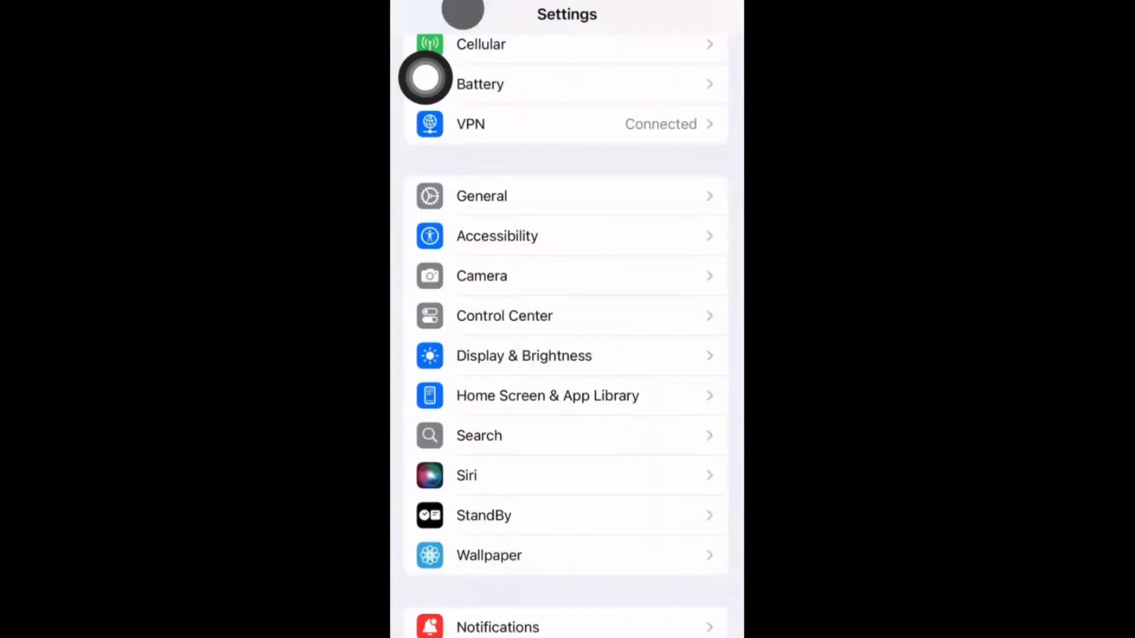